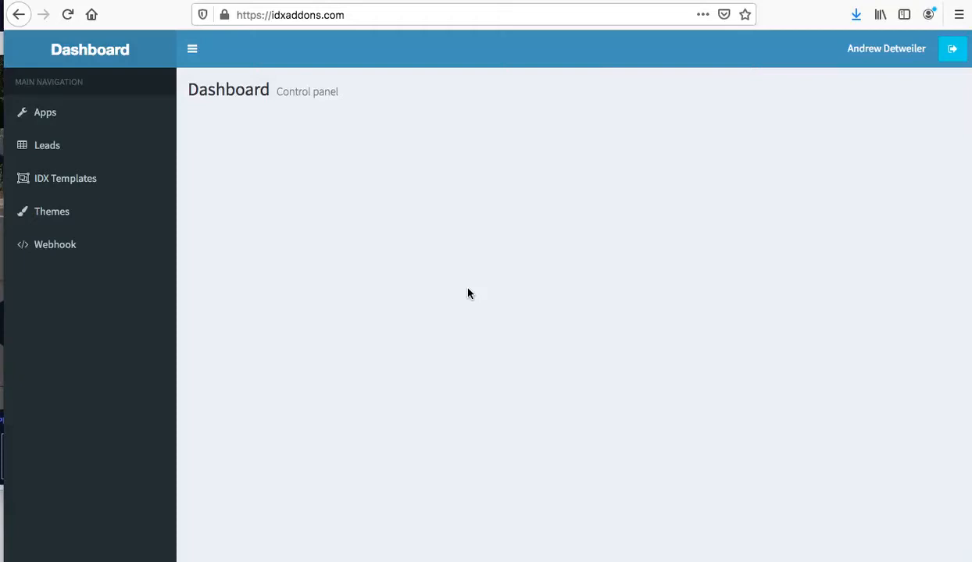
Show the Apps page listing add-ons such as Data Graph Lite and Text Alerts
left_click(44, 112)
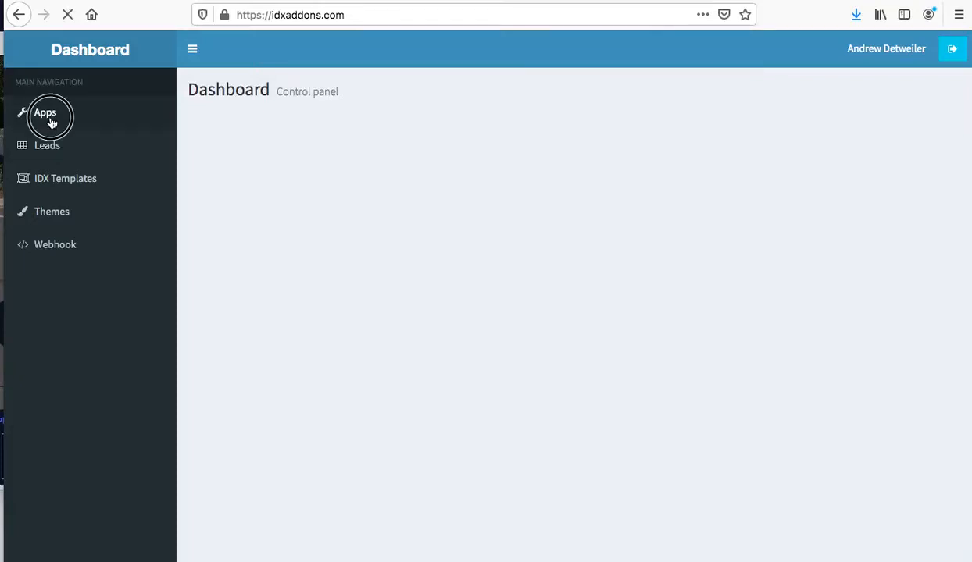
left_click(43, 112)
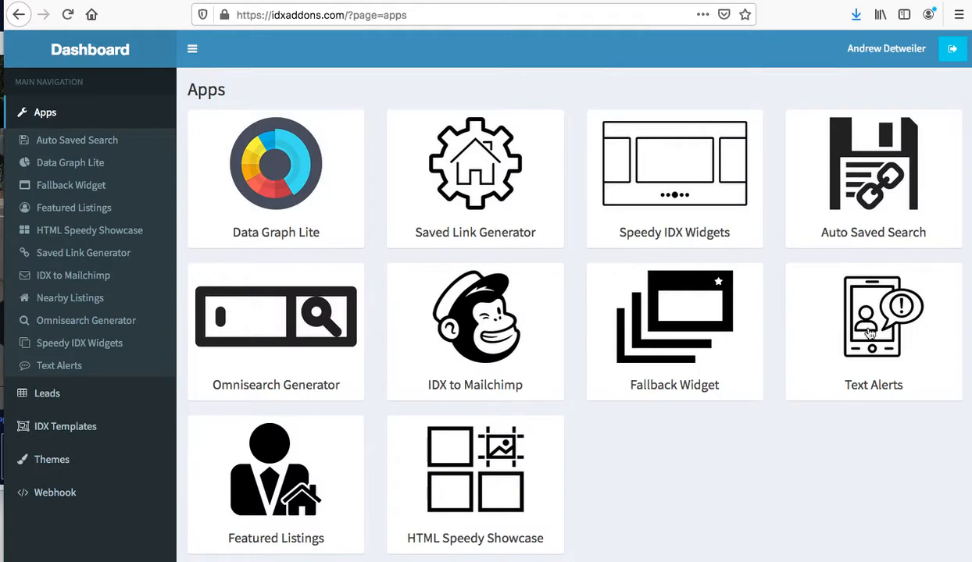
Enter the client email in both Text Alerts report address fields, keeping Email Reports on
left_click(872, 328)
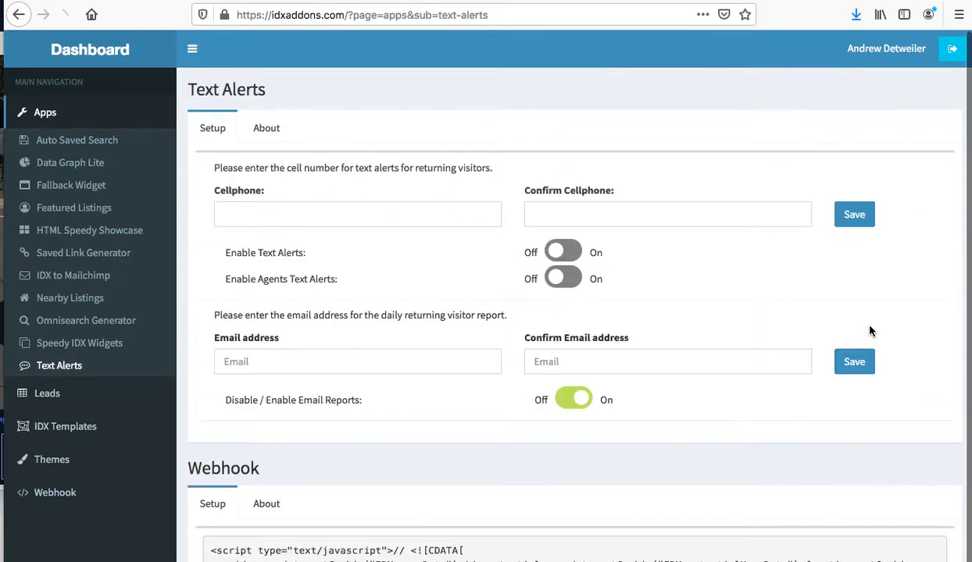
scroll("down", 3)
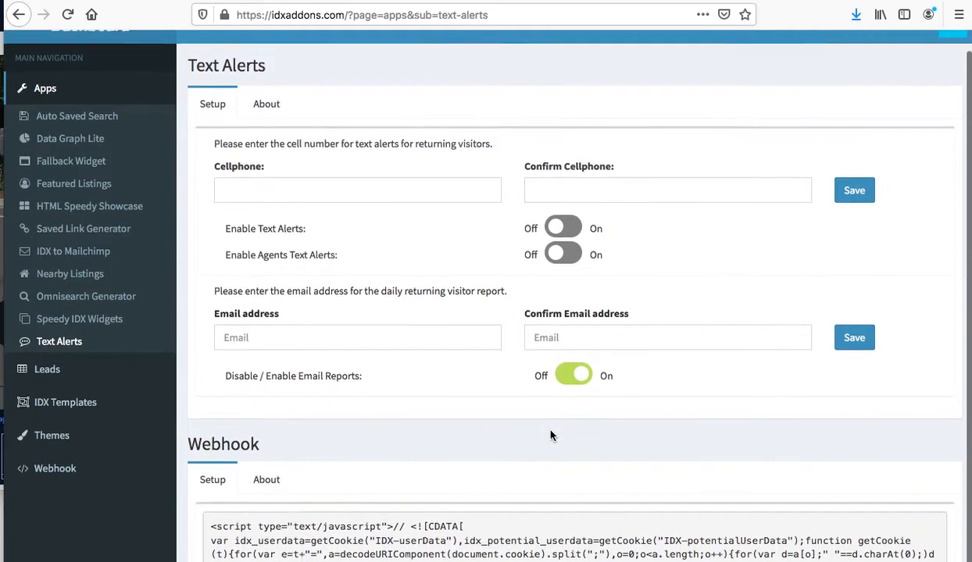
scroll("down", 3)
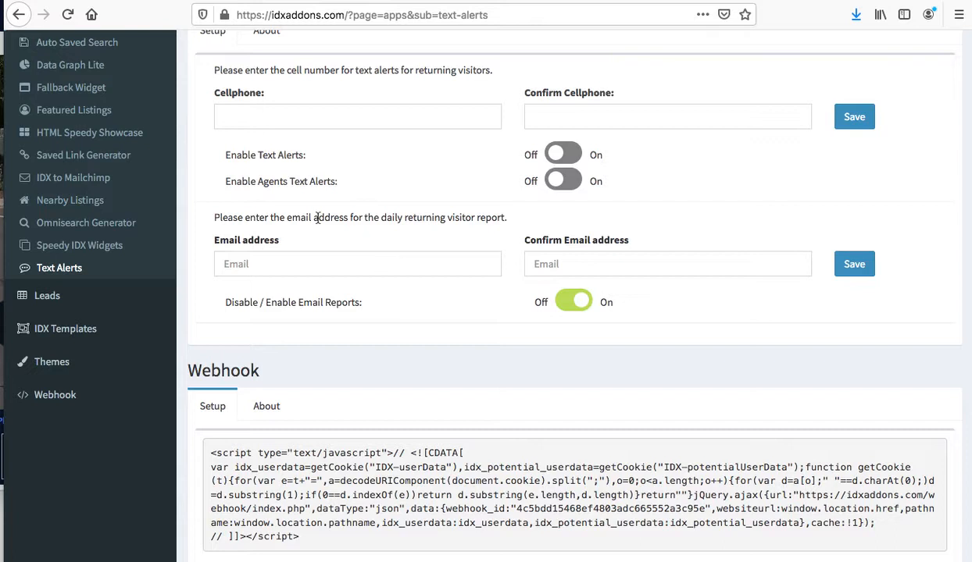
mouse_move(372, 252)
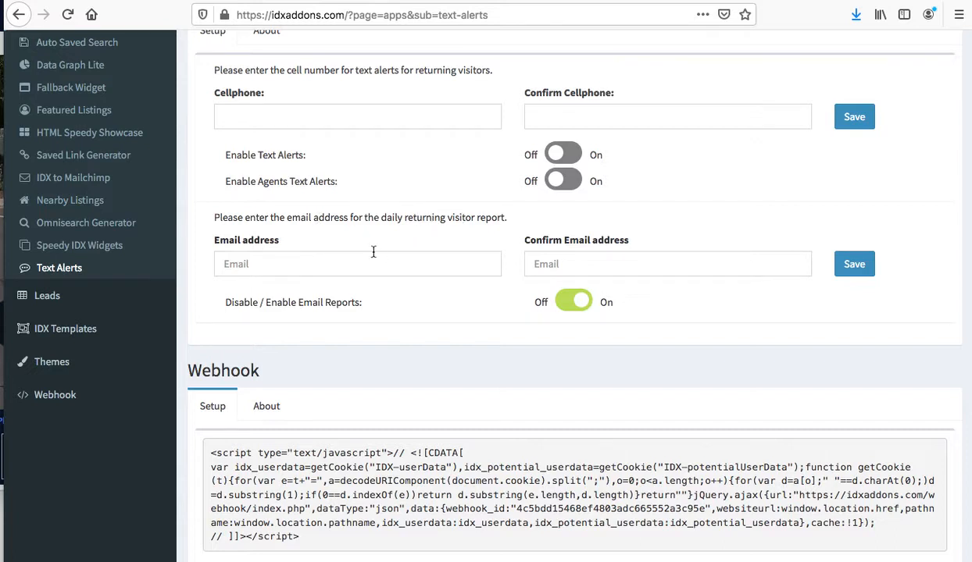
left_click(356, 263)
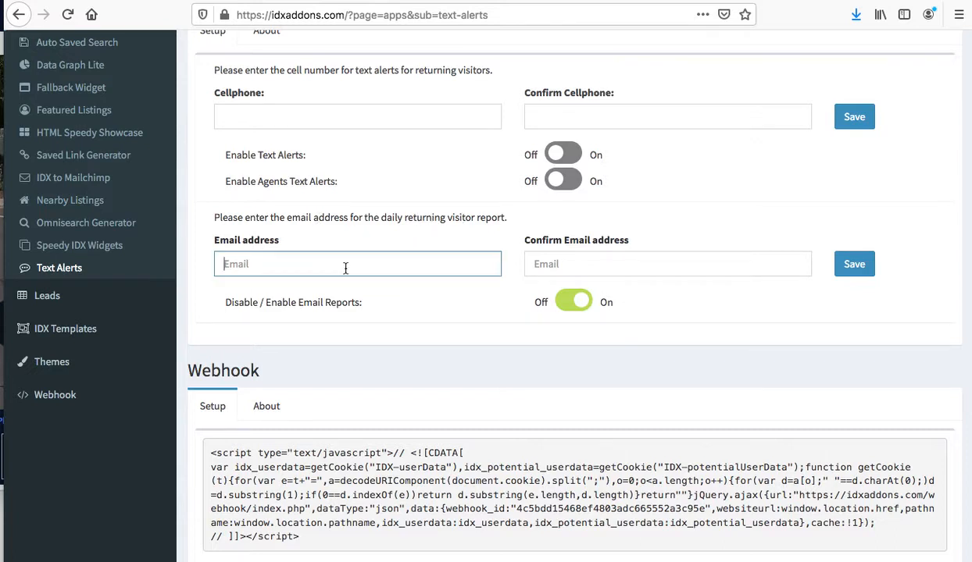
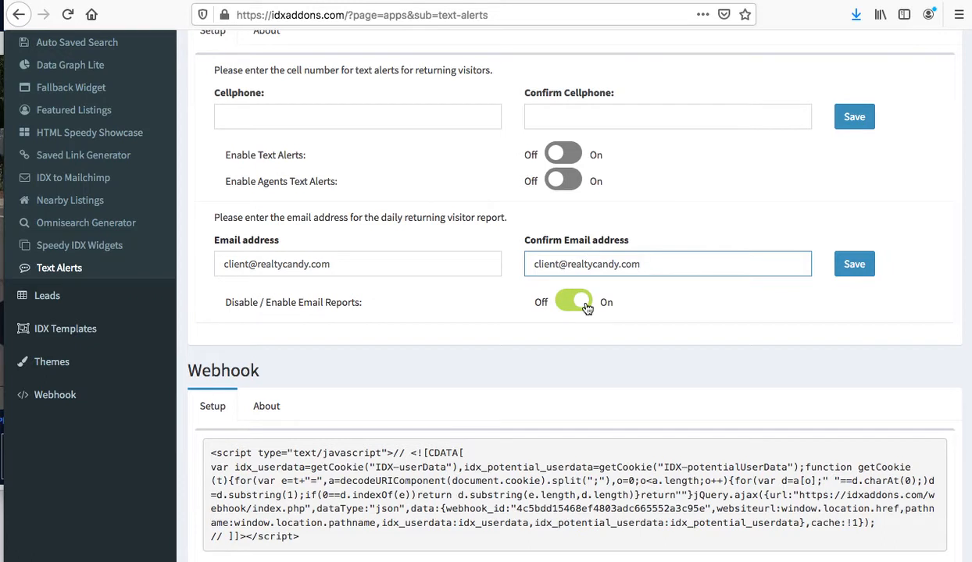
scroll("down", 3)
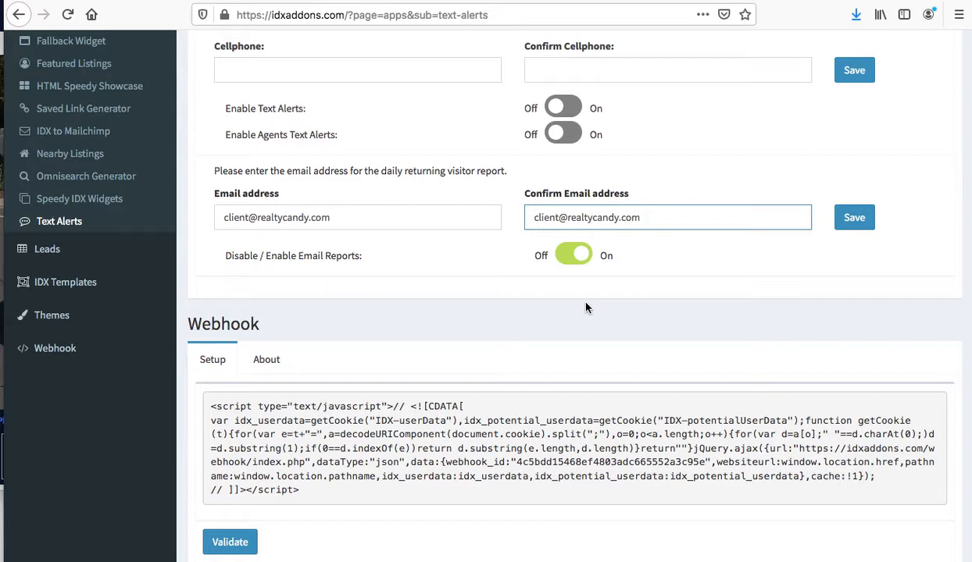
Select the Webhook Setup script for copying and show the Webhook About explanation
left_click(669, 217)
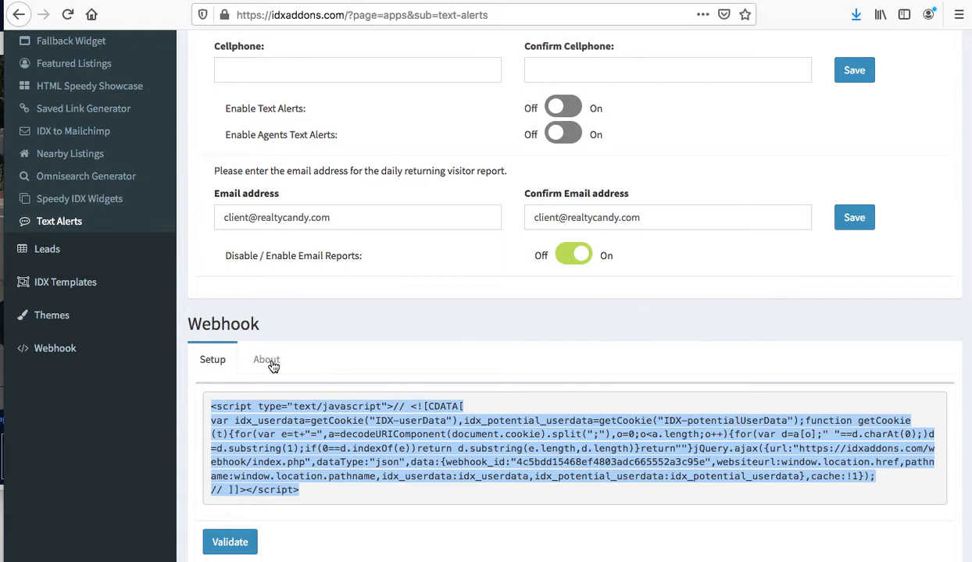
scroll("up", 3)
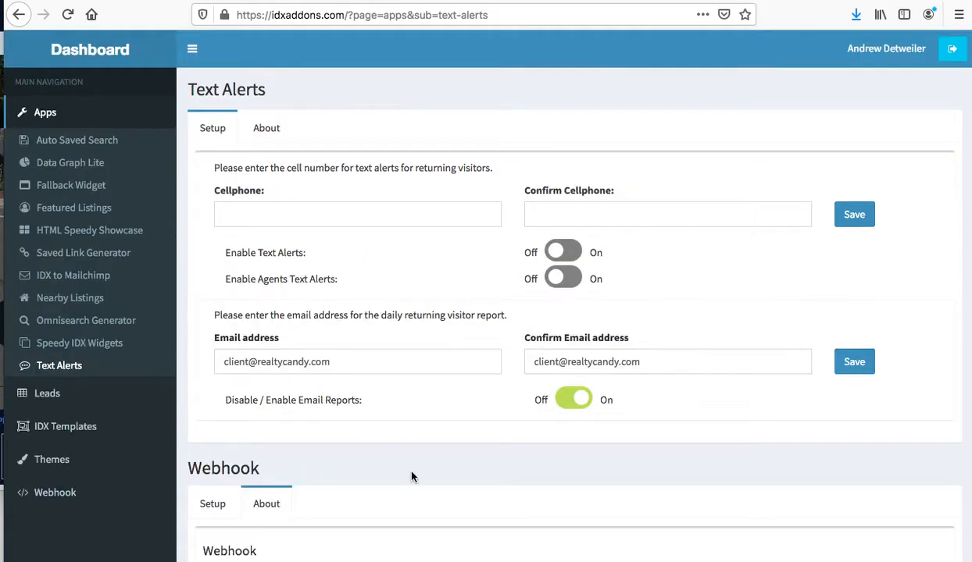
mouse_move(816, 532)
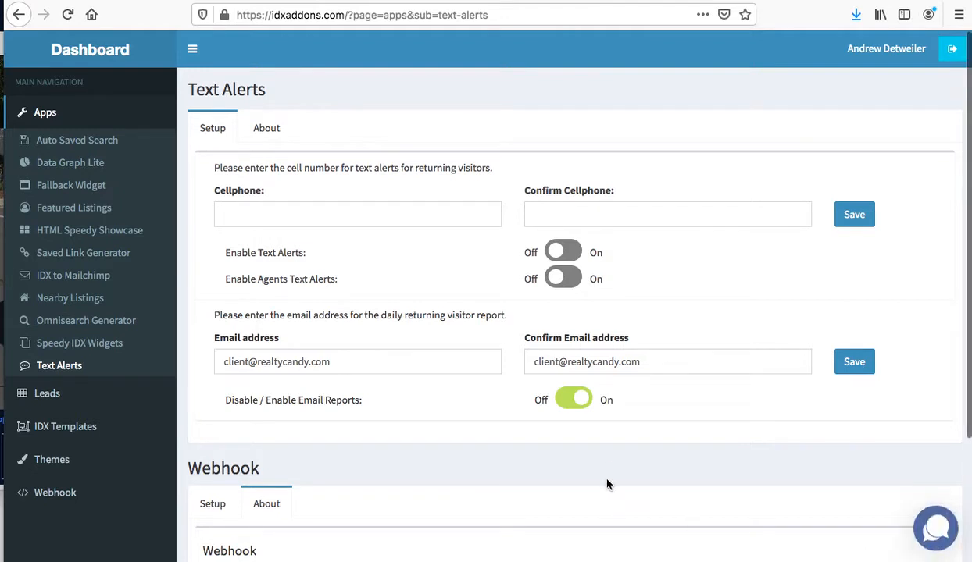
scroll("down", 3)
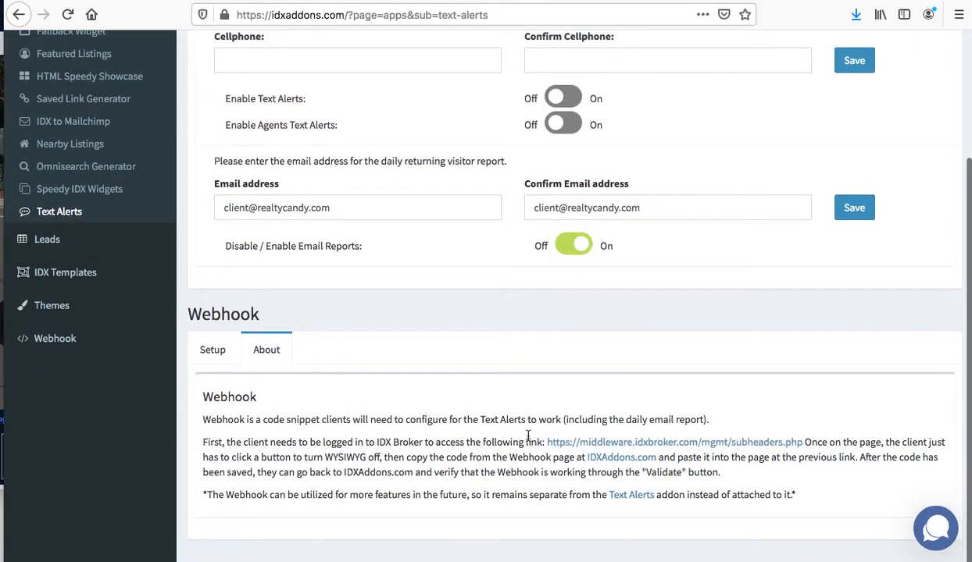
mouse_move(747, 447)
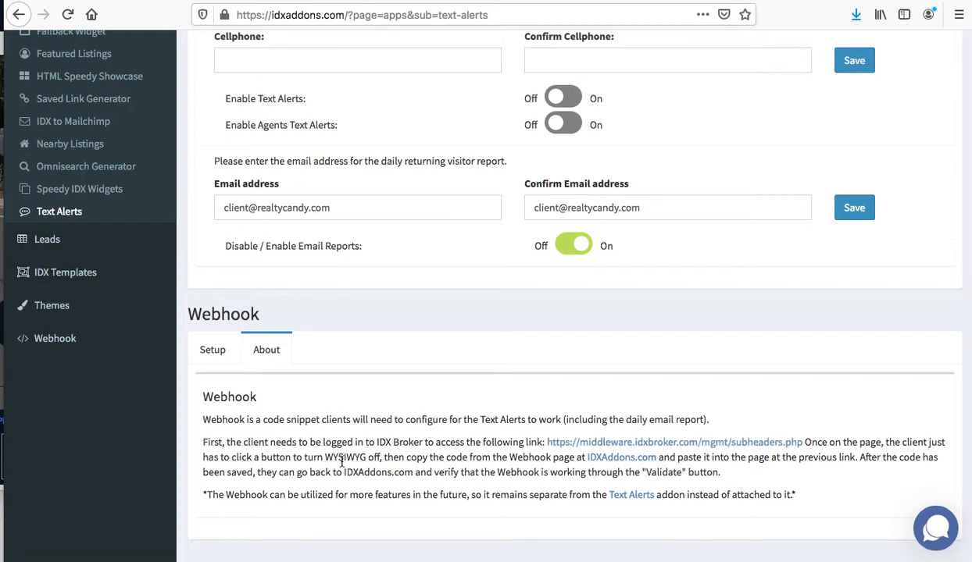
mouse_move(625, 456)
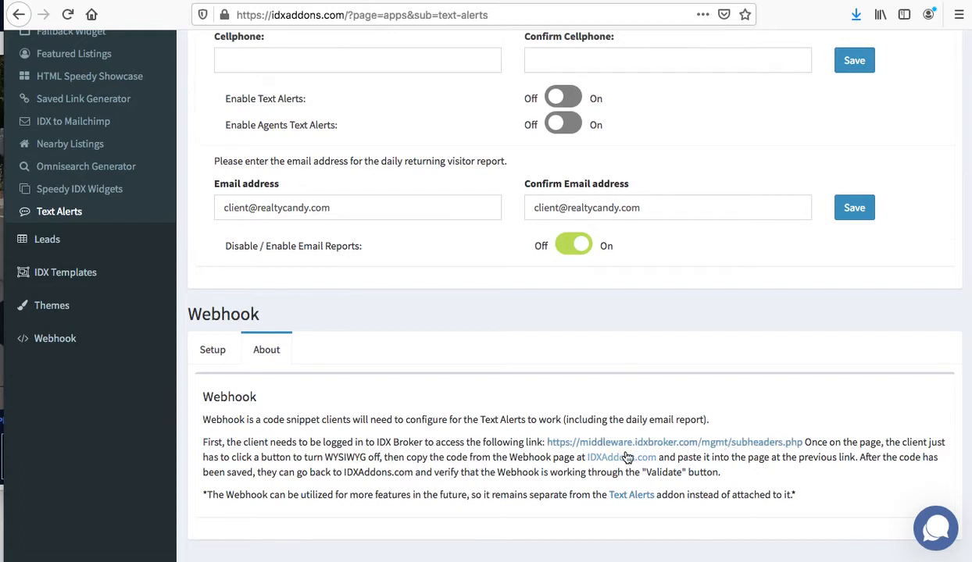
left_click(212, 350)
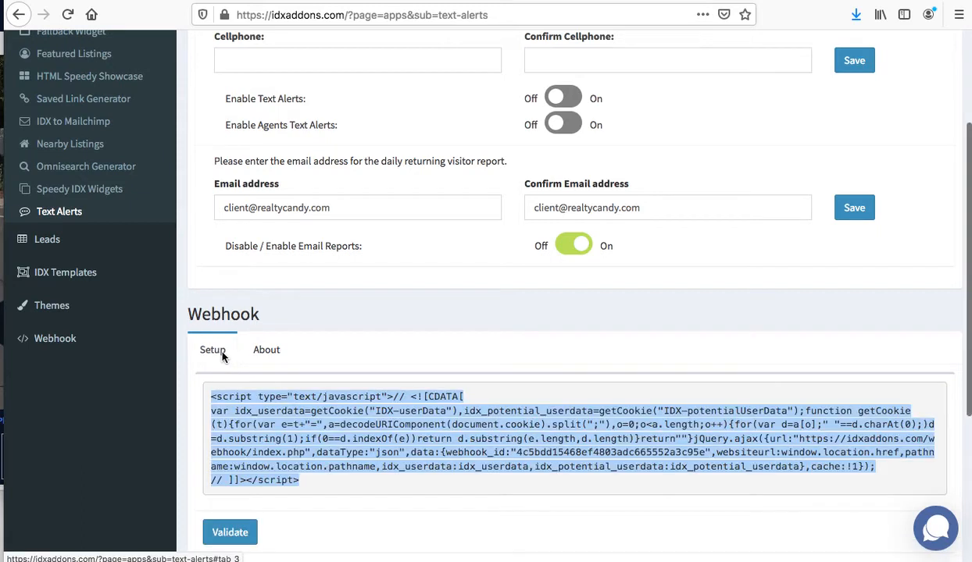
left_click(265, 350)
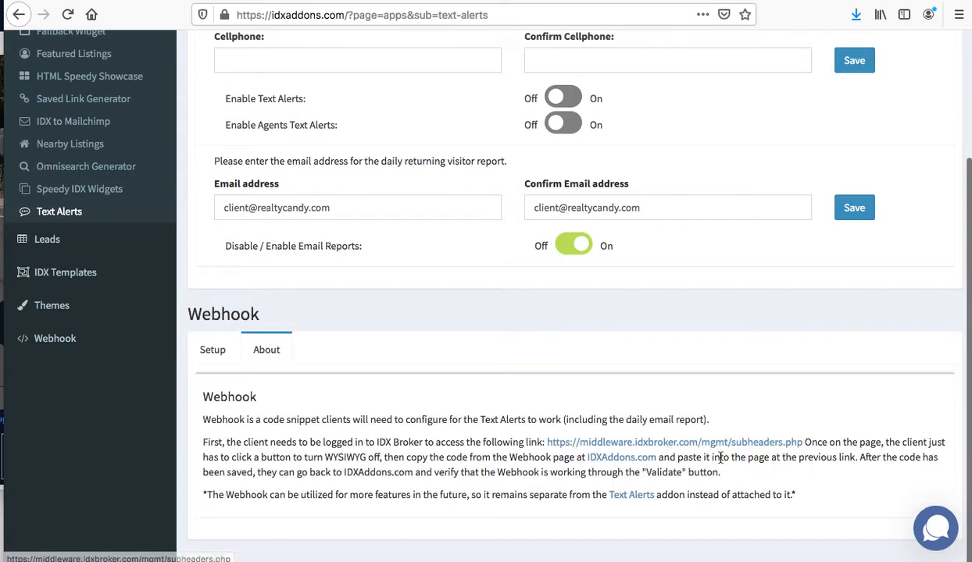
mouse_move(858, 462)
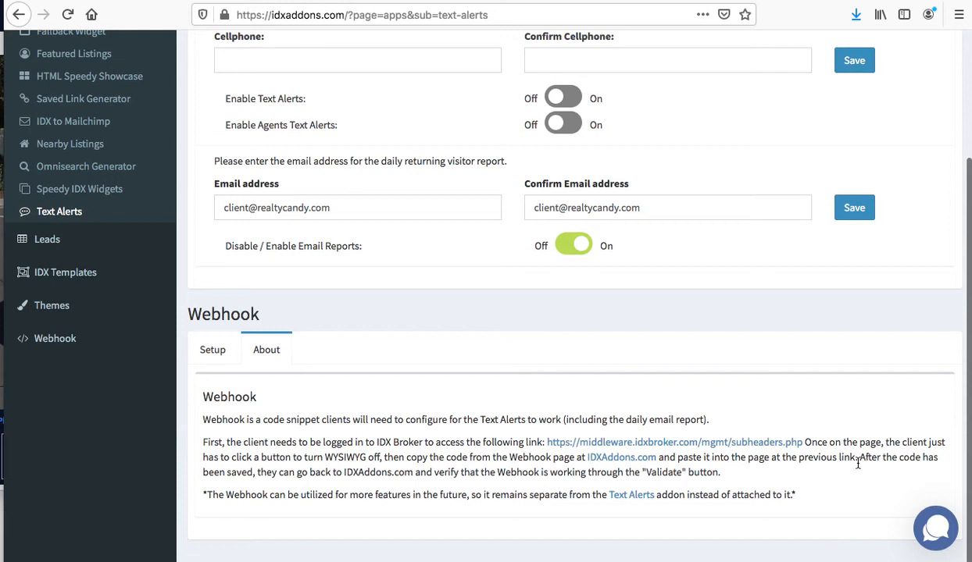
mouse_move(398, 489)
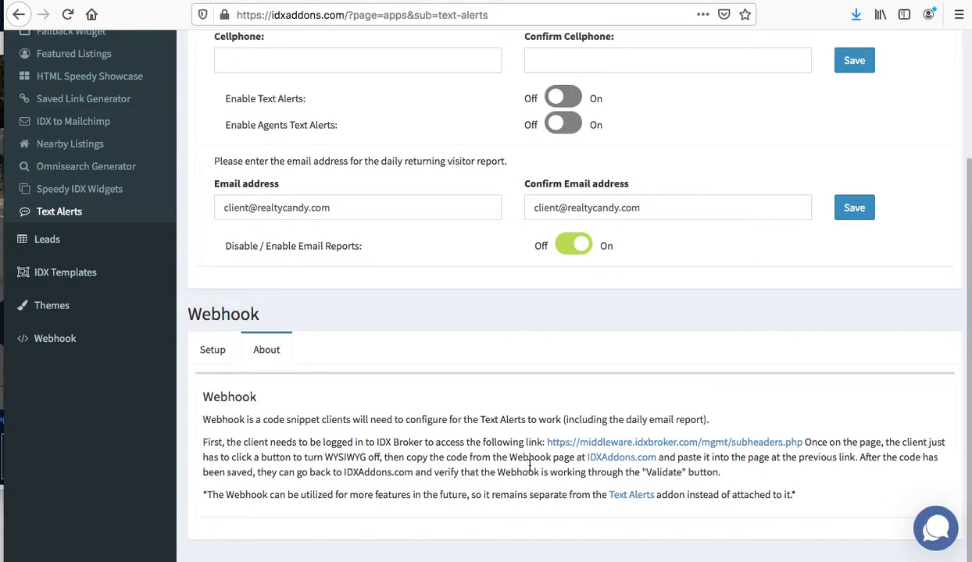
mouse_move(186, 379)
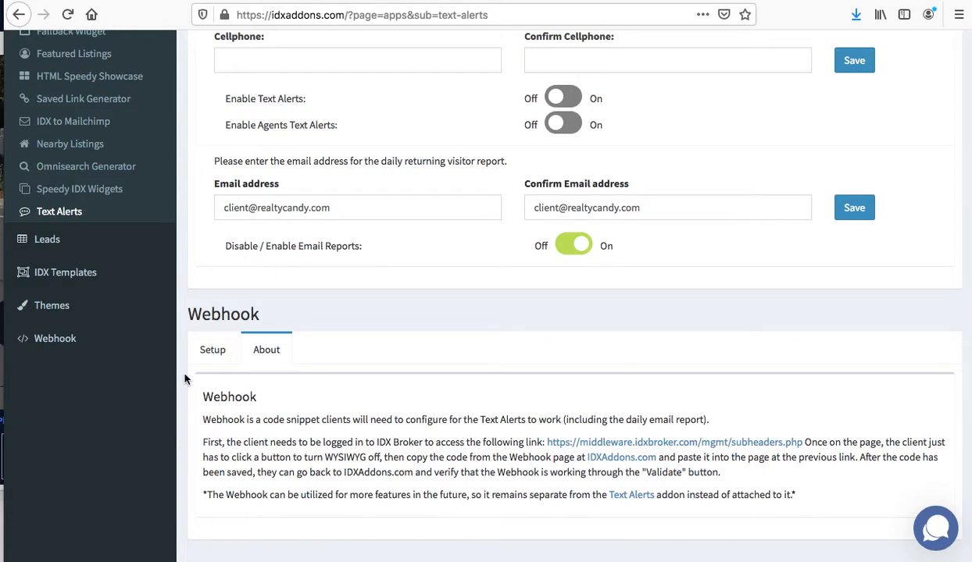
Paste the webhook script into IDX Broker's global sub-header in plain code view and save
left_click(212, 349)
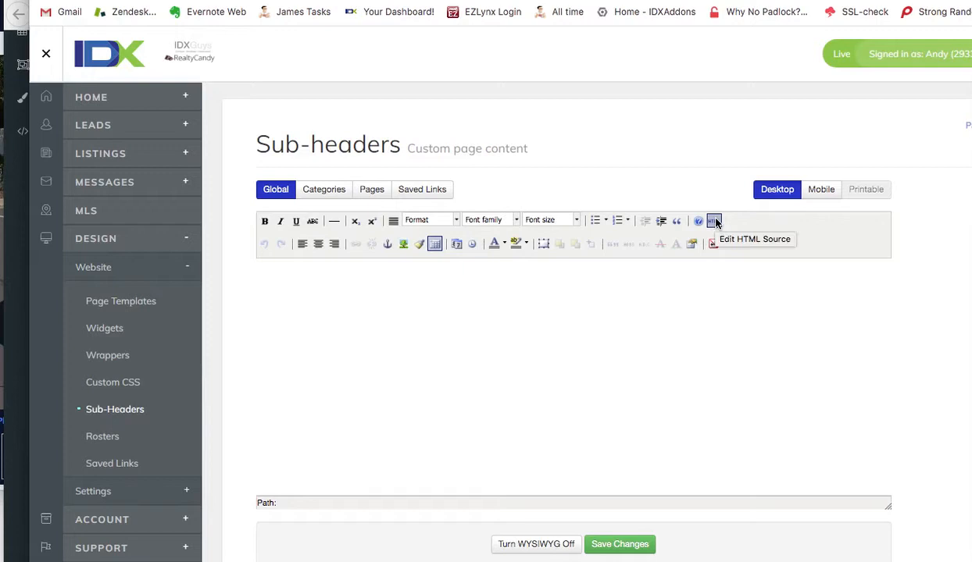
mouse_move(714, 222)
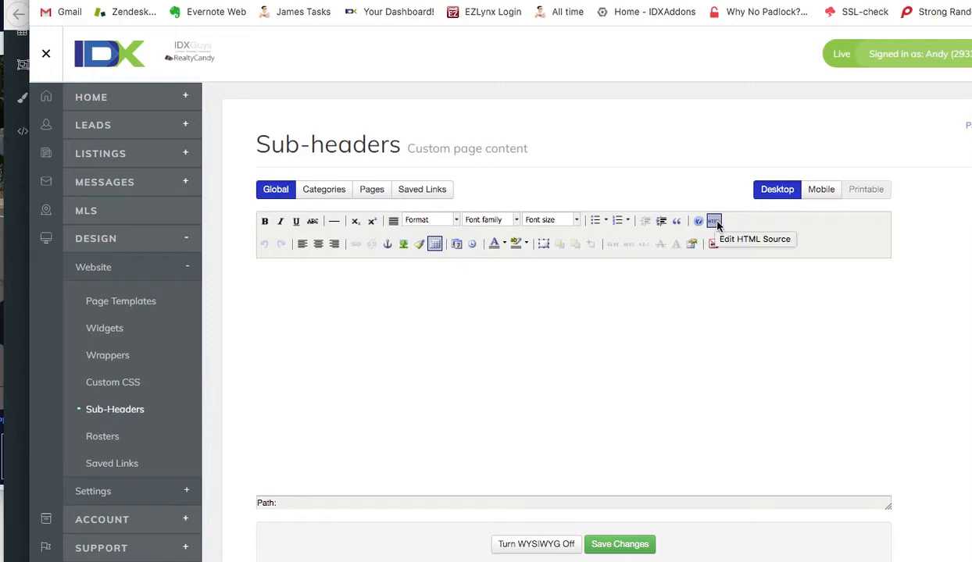
left_click(535, 544)
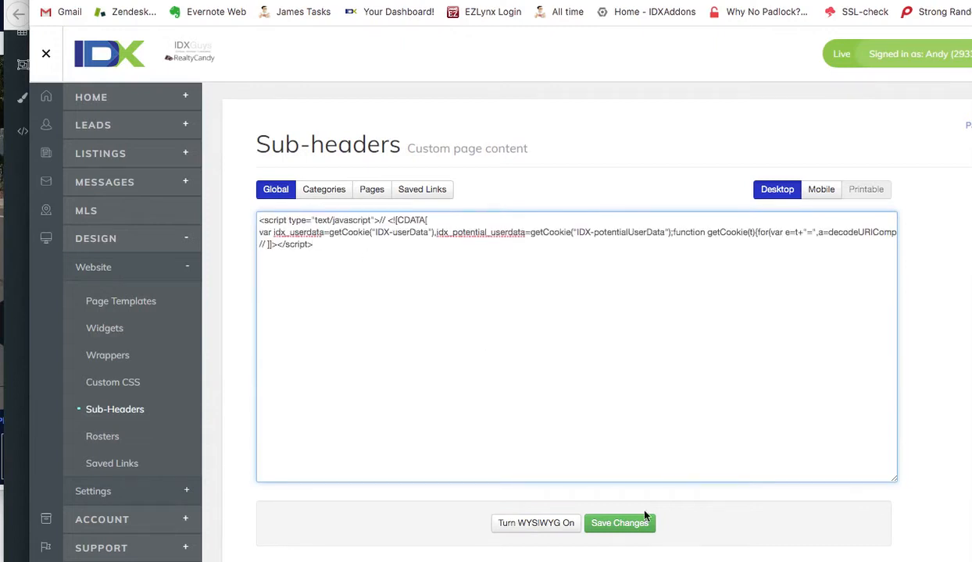
left_click(618, 522)
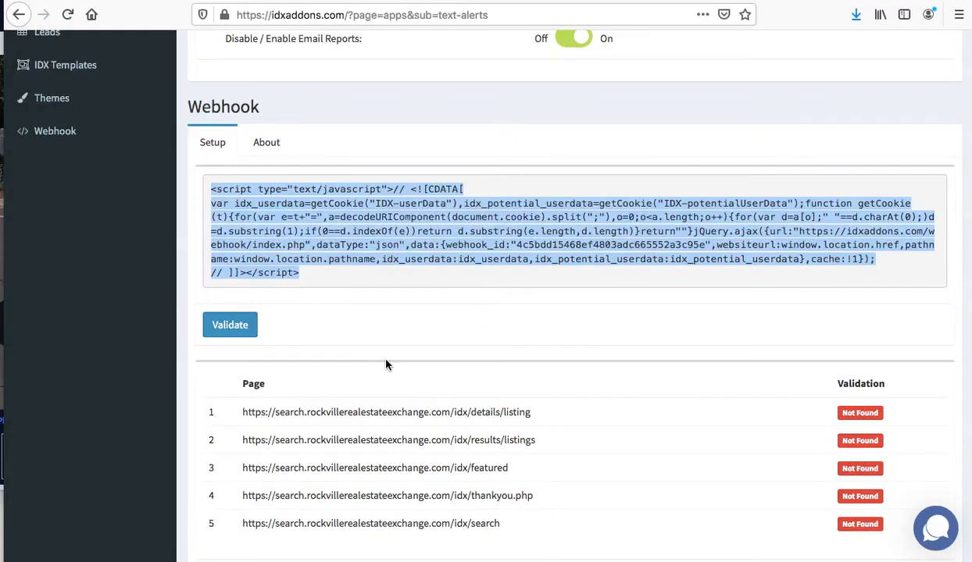
Validate the webhook: details listing and thank-you pages Success, three pages Not Found
left_click(229, 324)
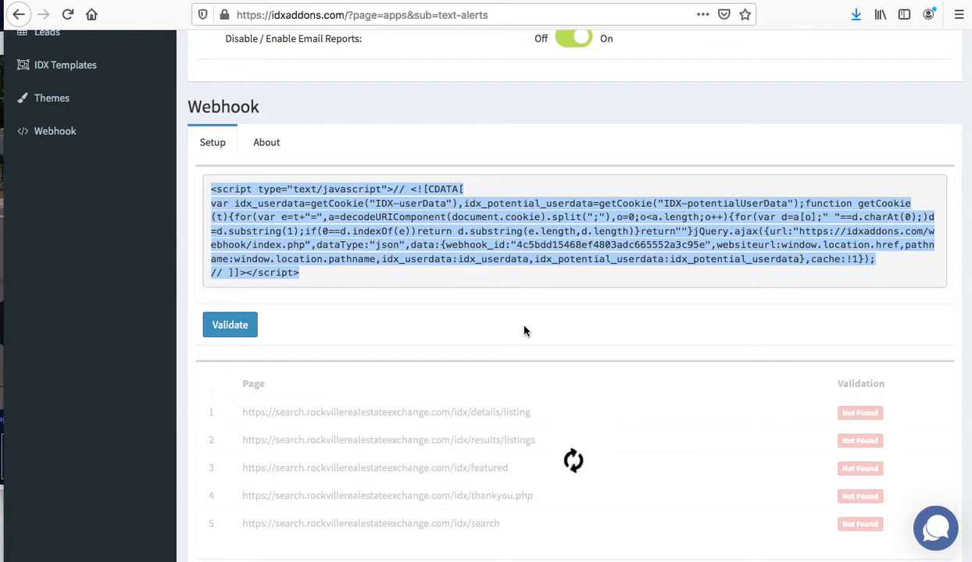
left_click(230, 323)
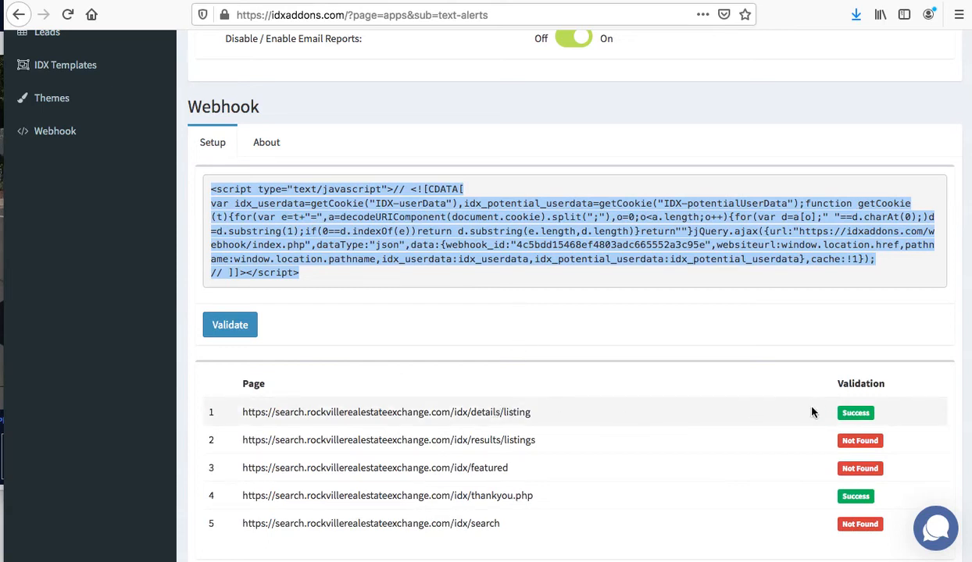
mouse_move(488, 445)
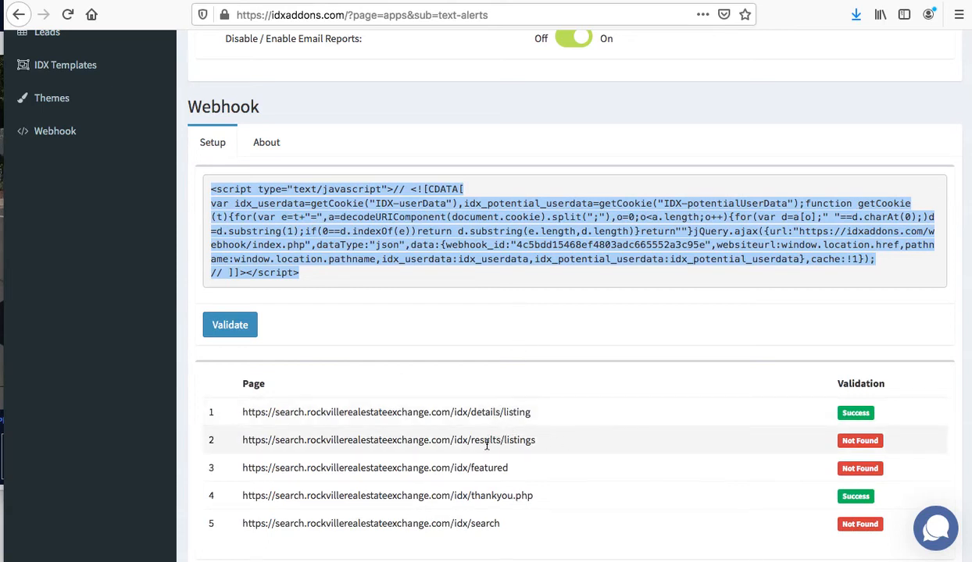
mouse_move(523, 434)
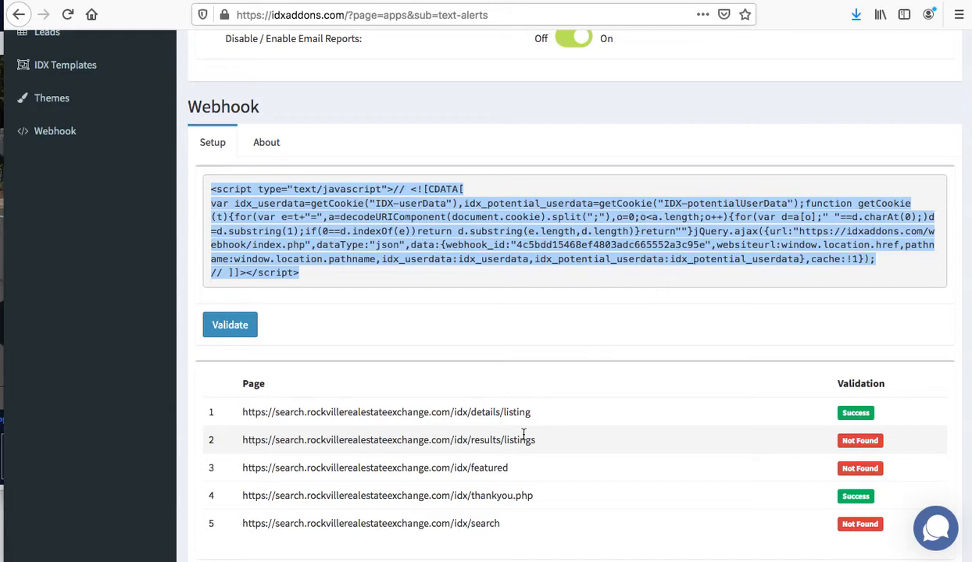
mouse_move(480, 469)
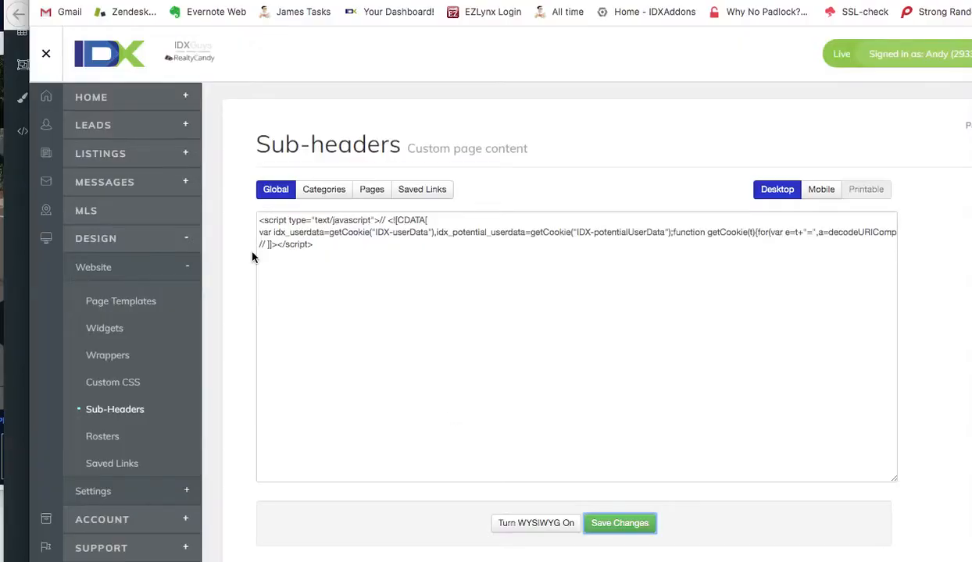
Open the Search category sub-header for editing under Sub-Headers Categories
left_click(324, 190)
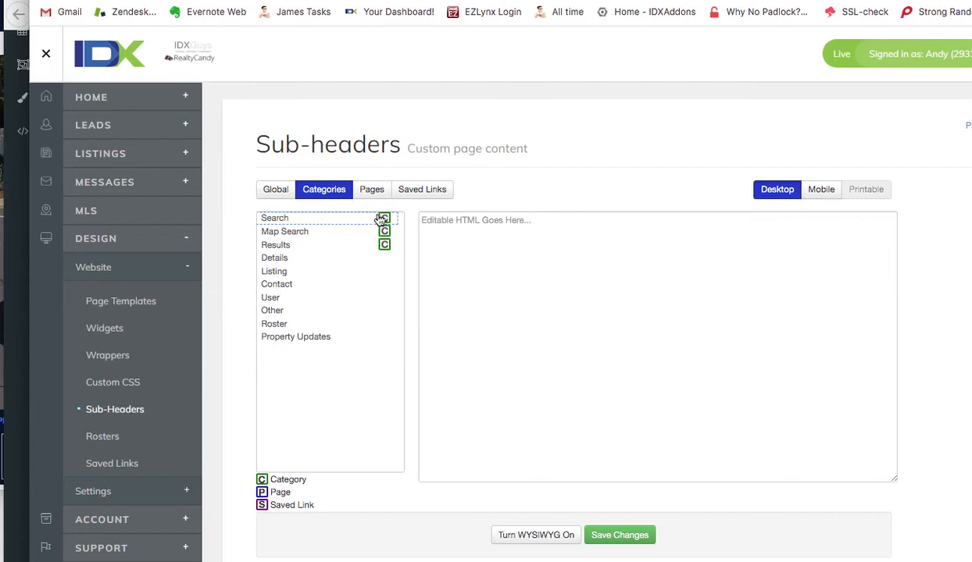
mouse_move(384, 218)
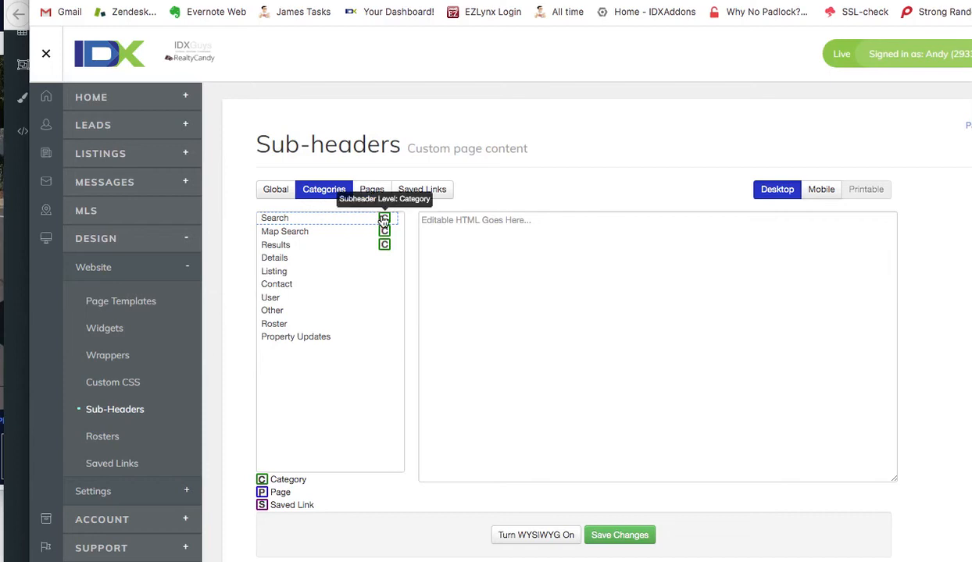
mouse_move(347, 222)
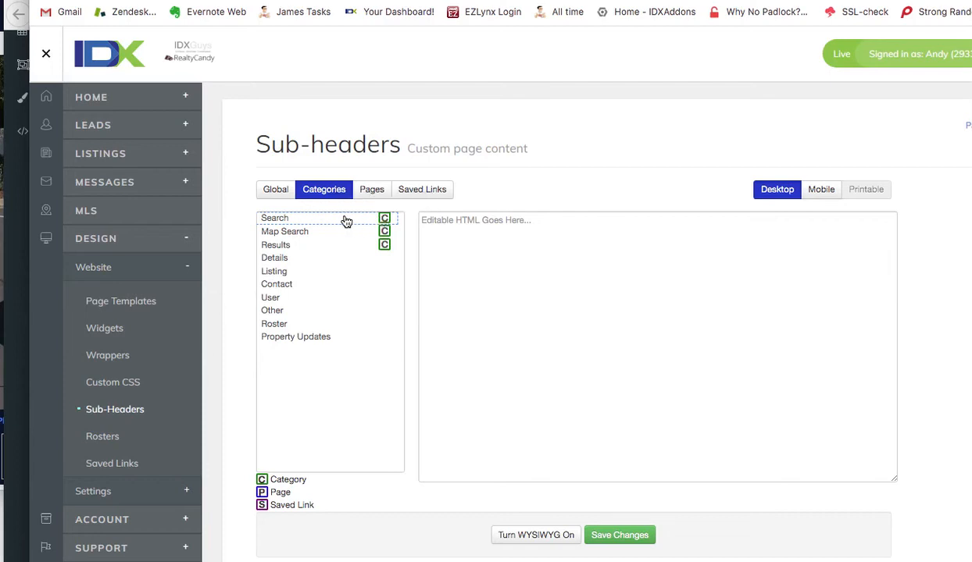
left_click(275, 219)
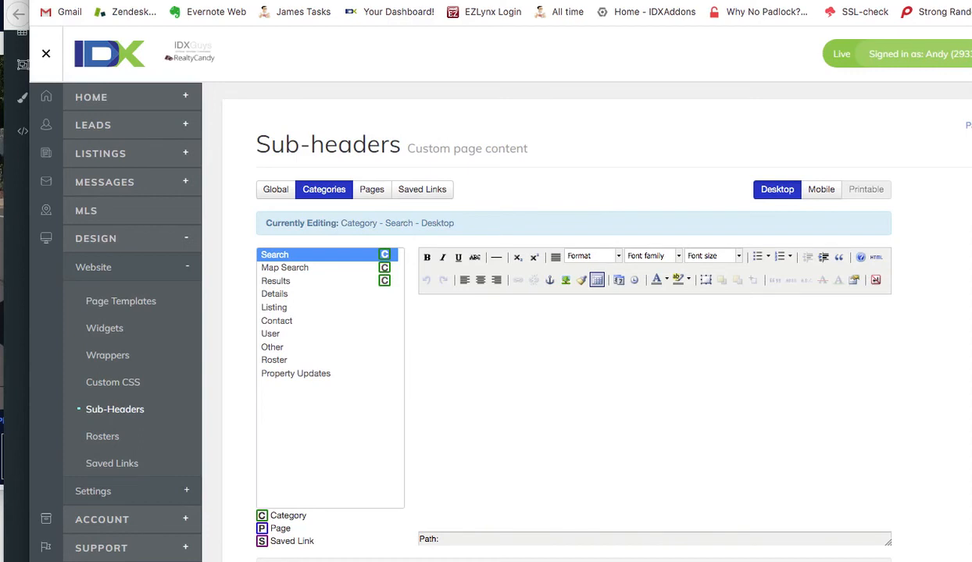
Add the webhook script after the Advanced Search heading, save, and open Map Search
left_click(875, 257)
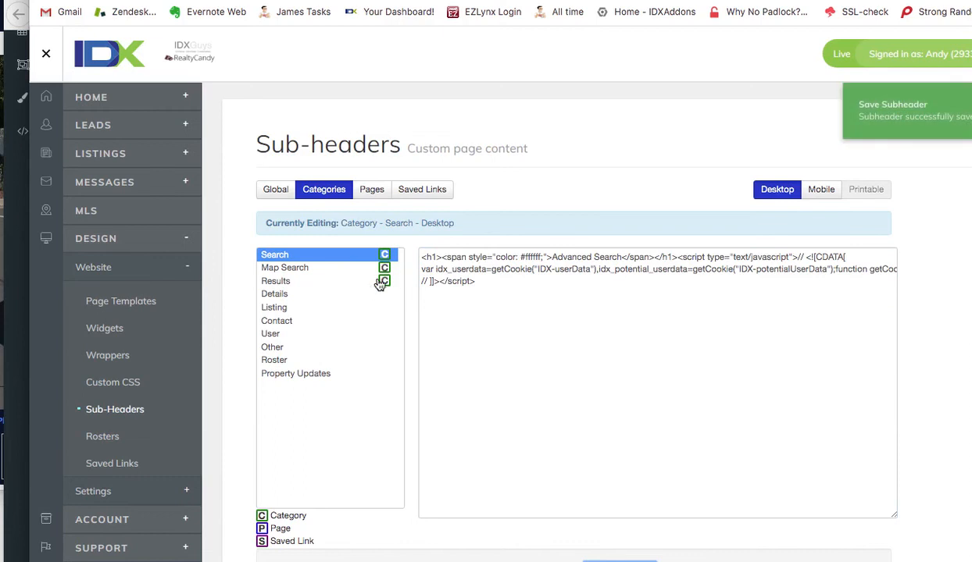
mouse_move(339, 269)
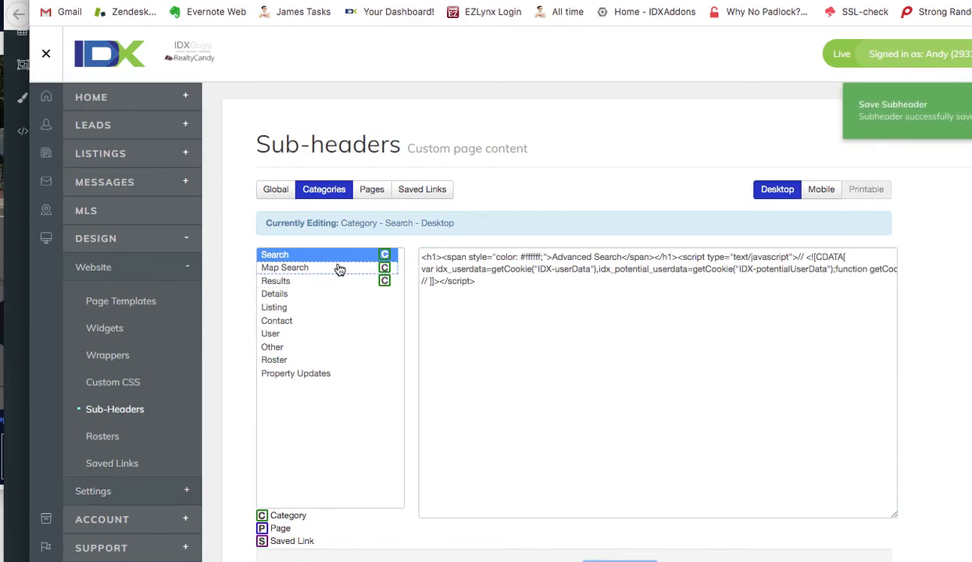
left_click(285, 269)
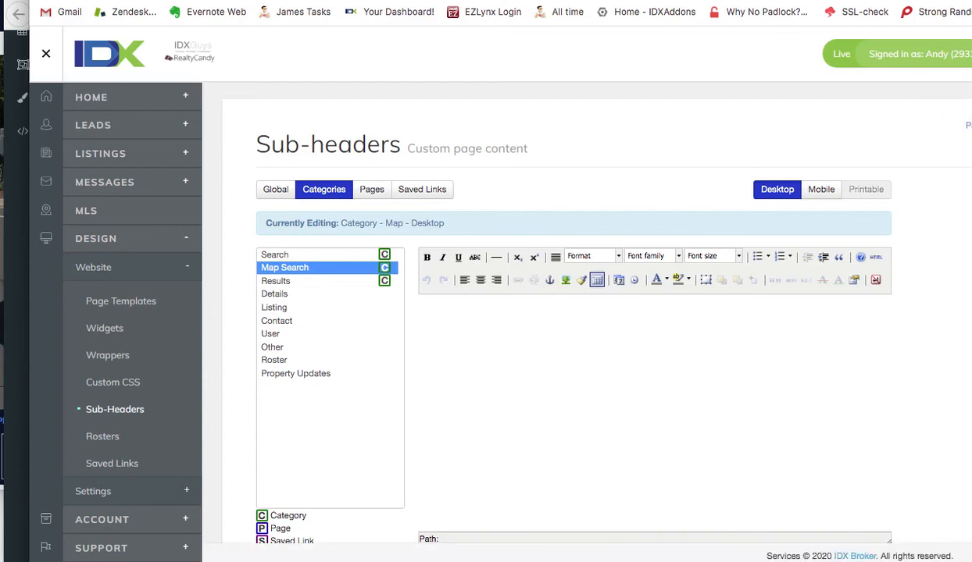
Add the webhook script after the Map Search and Results headings and save both
scroll("down", 3)
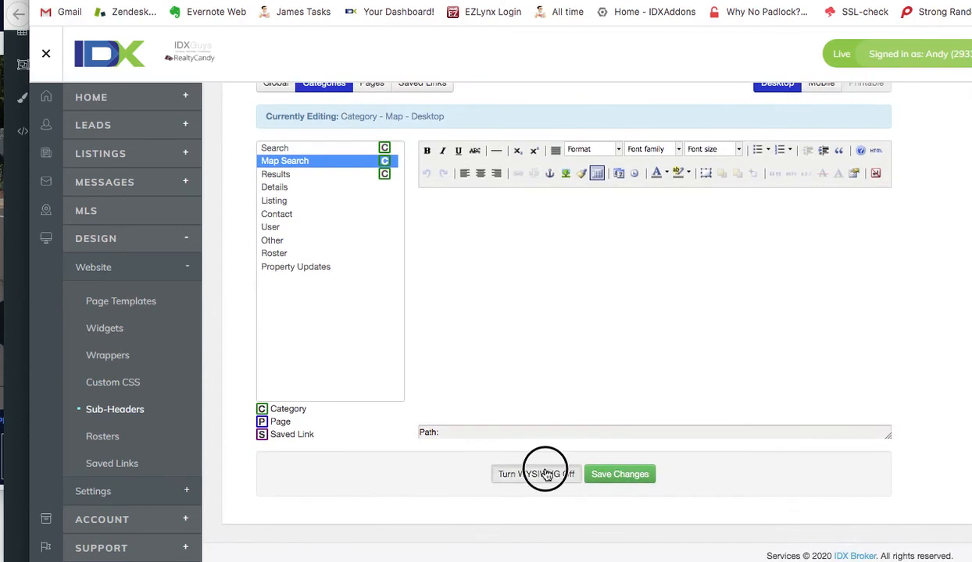
left_click(536, 475)
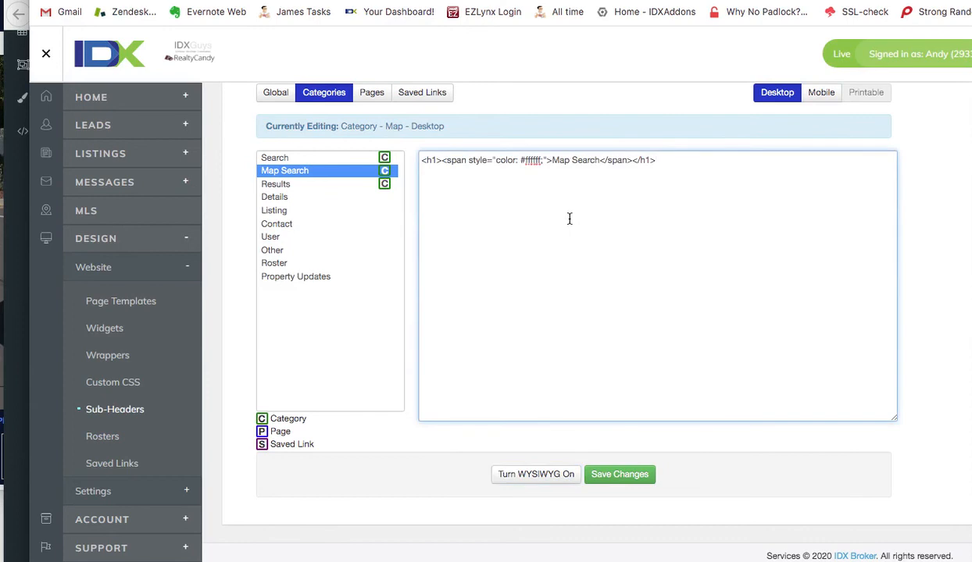
type("<script type=\"text/javascript\">// <![CDATA[")
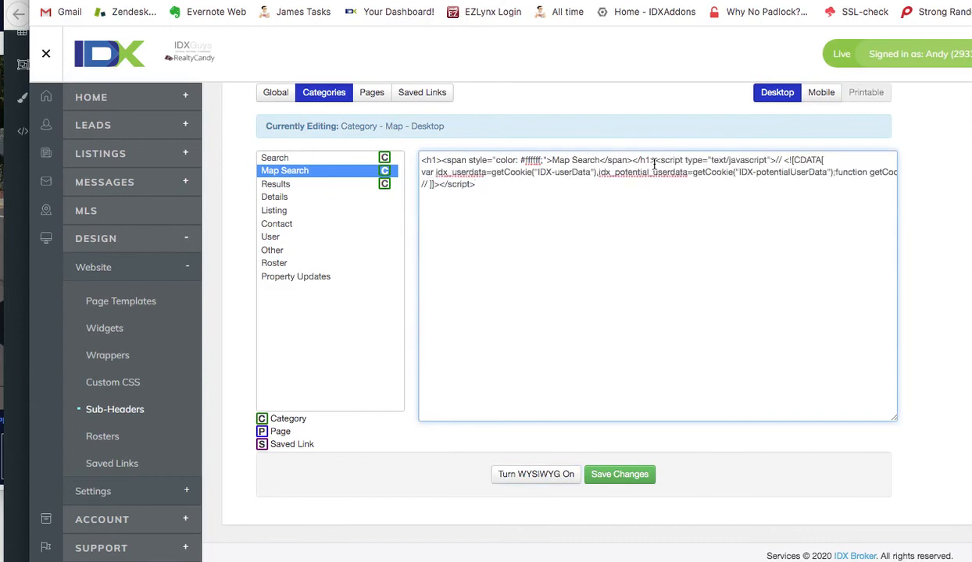
left_click(619, 475)
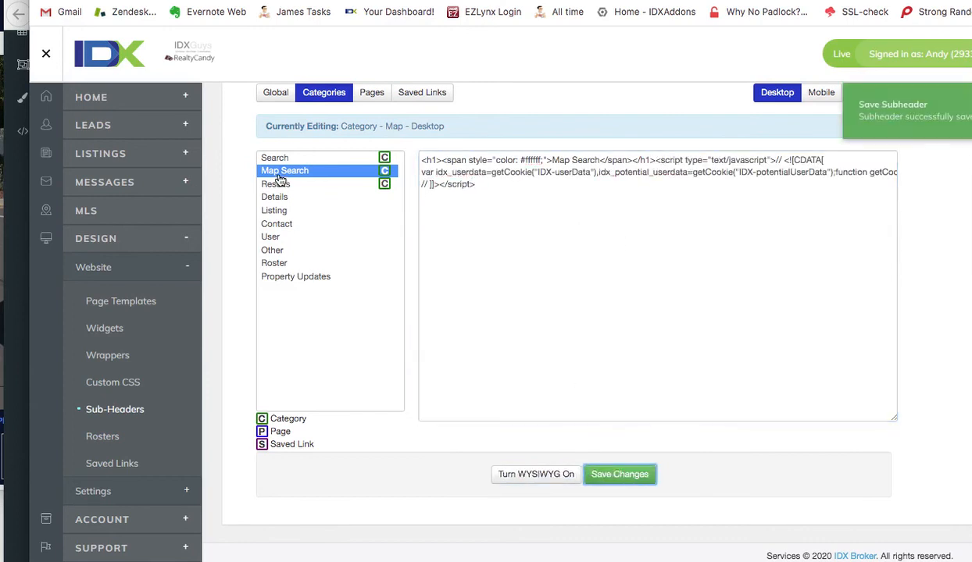
left_click(275, 175)
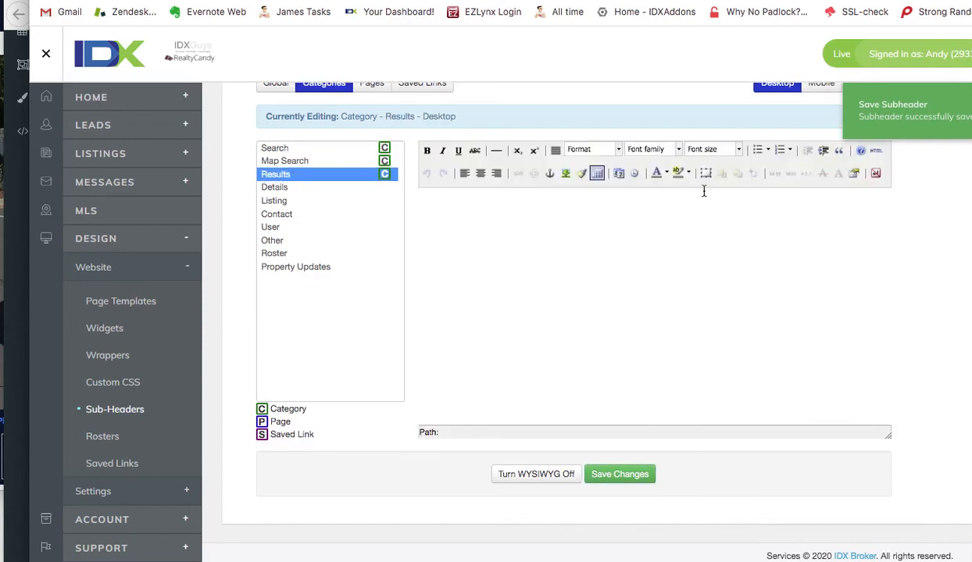
left_click(536, 475)
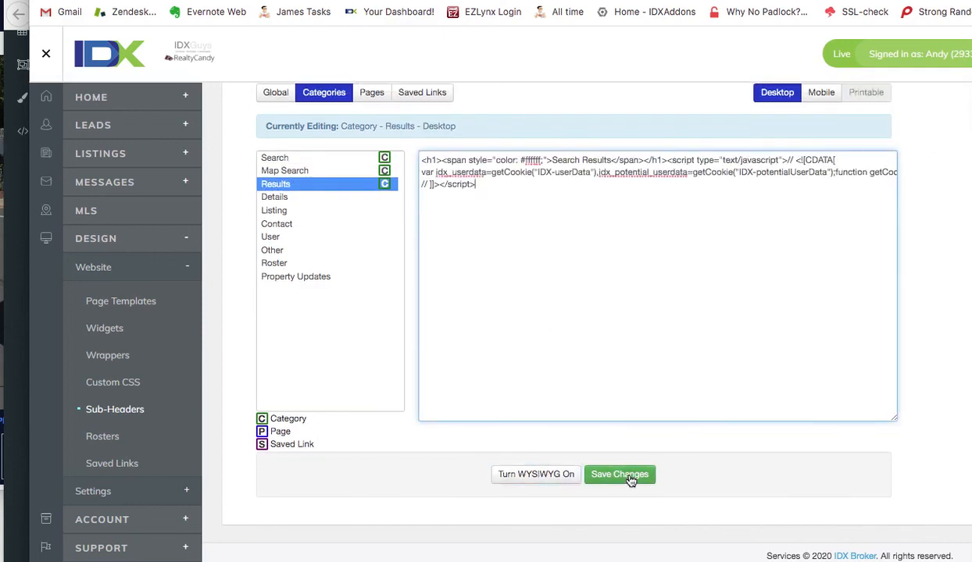
left_click(618, 475)
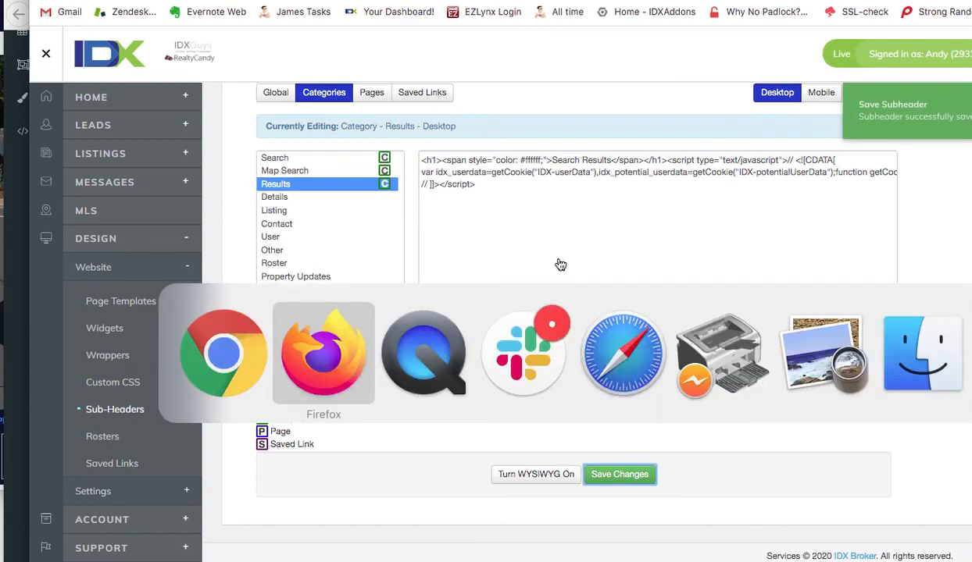
Revalidate the webhook so all five pages show Success, with daily reports still on
left_click(324, 353)
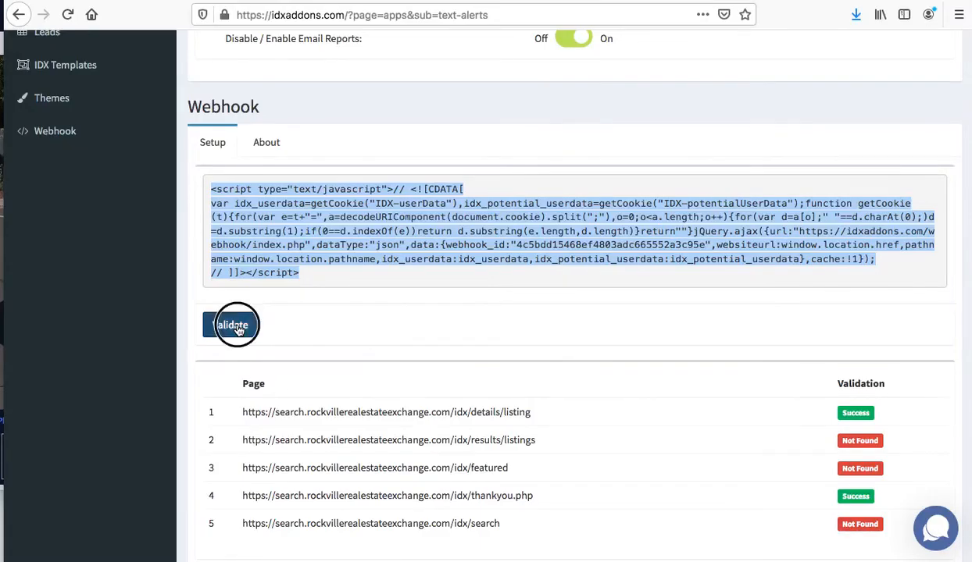
left_click(230, 323)
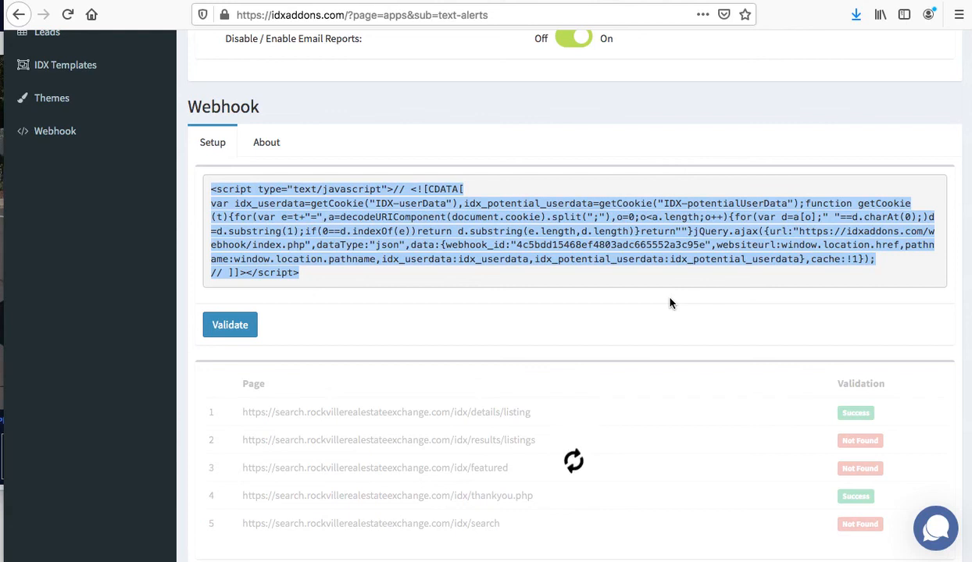
left_click(230, 323)
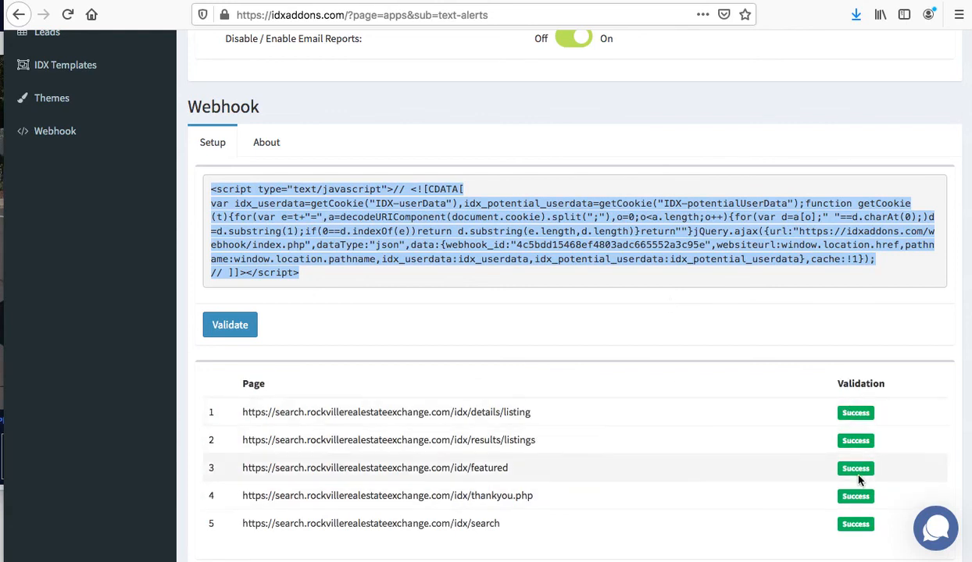
scroll("up", 3)
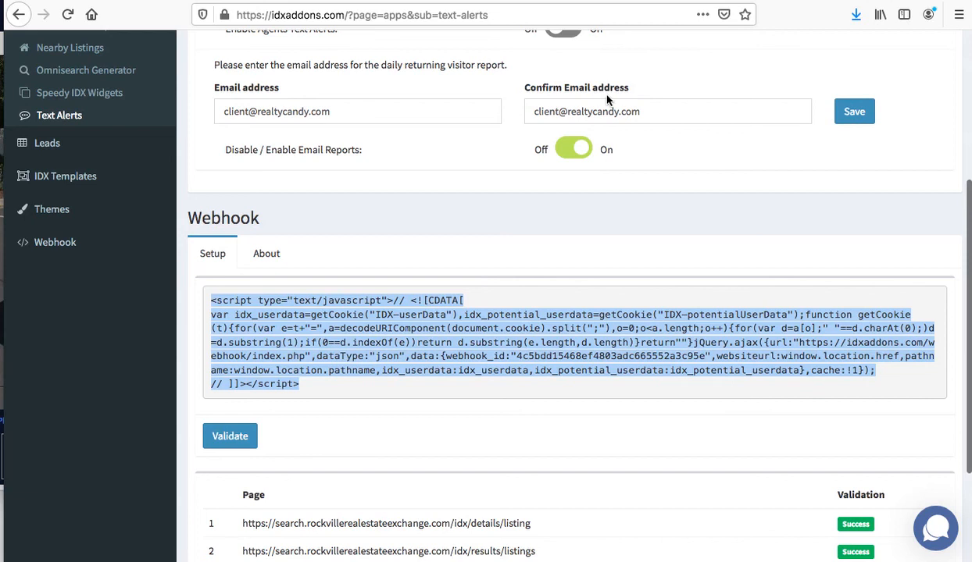
mouse_move(543, 184)
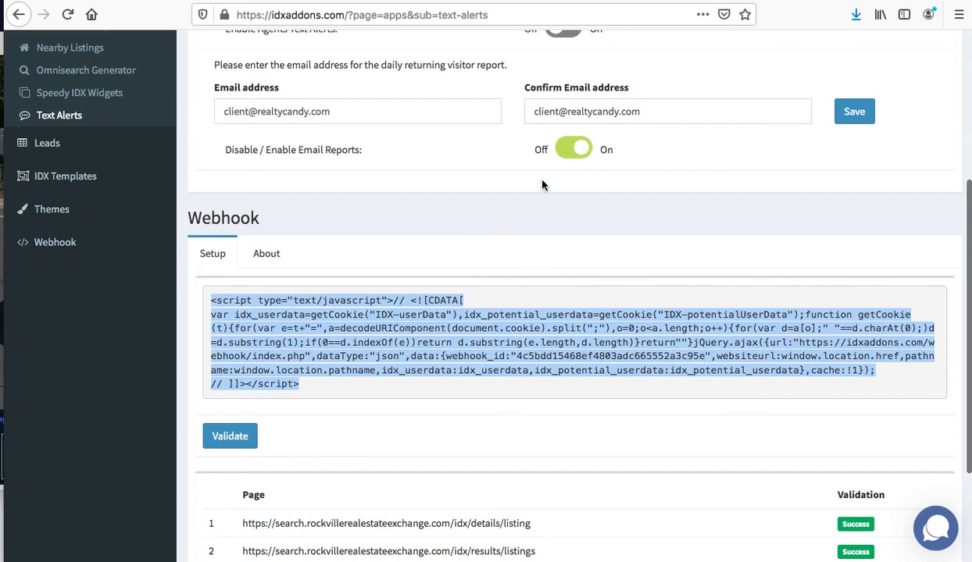